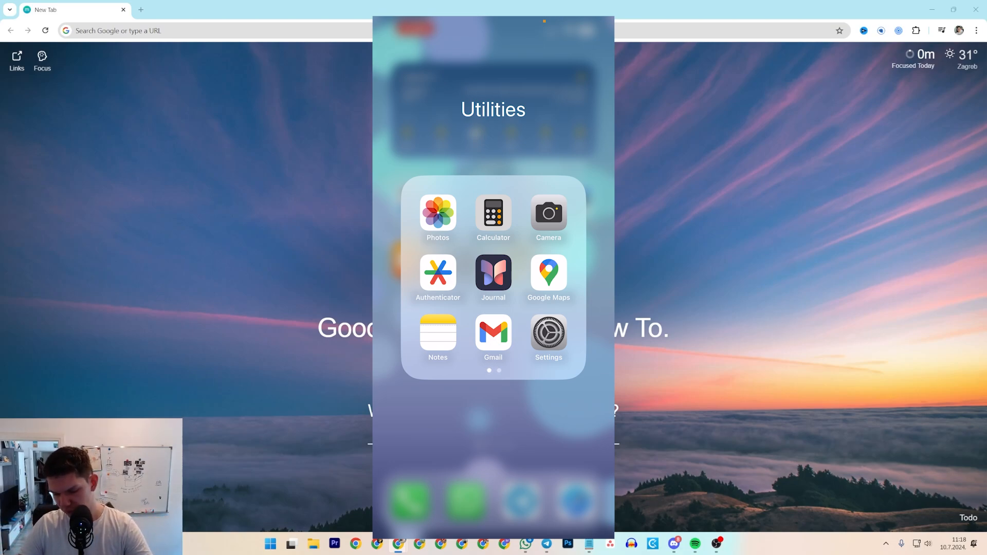
Step: From the Photos quick-action menu in Utilities, open the most recent black cat photo
{"action": "left_click", "coordinate": [438, 213]}
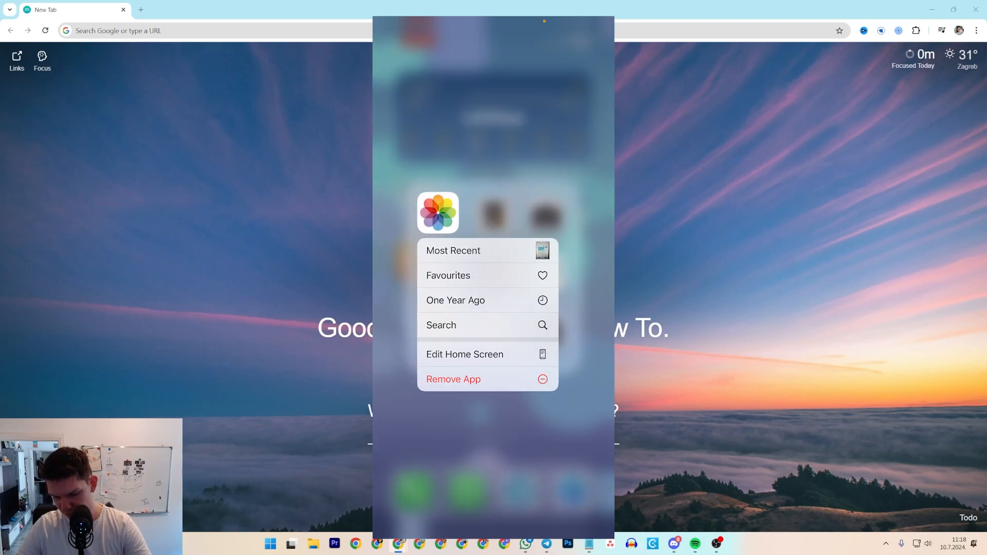
{"action": "left_click", "coordinate": [453, 249]}
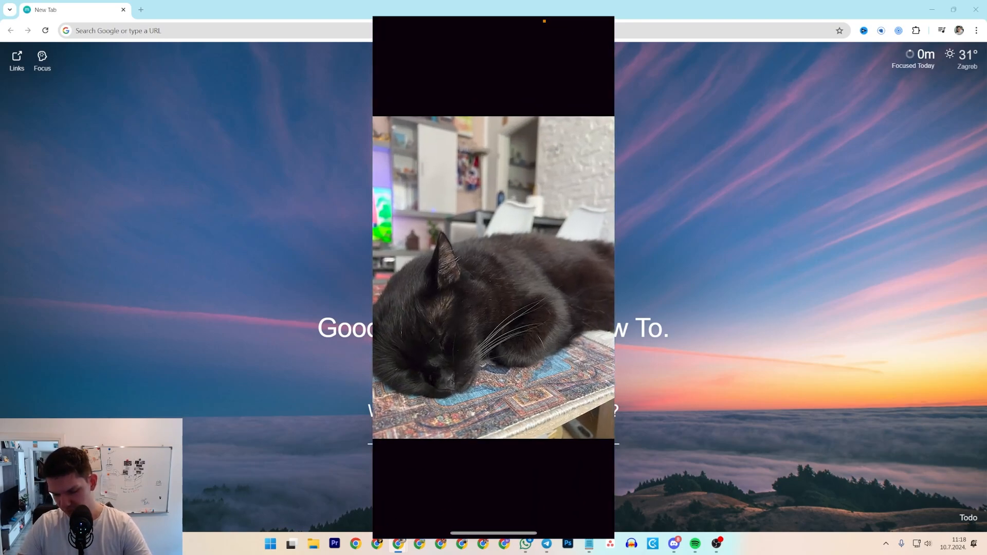